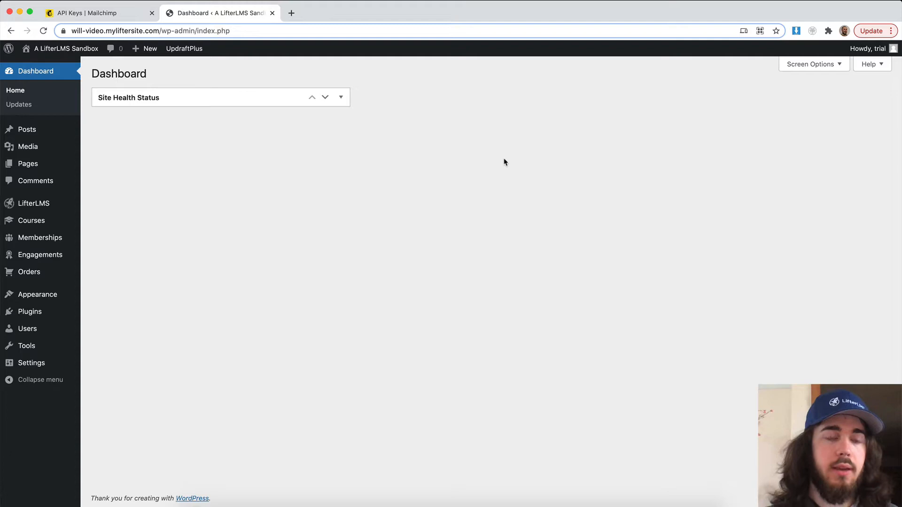
mouse_move(33, 203)
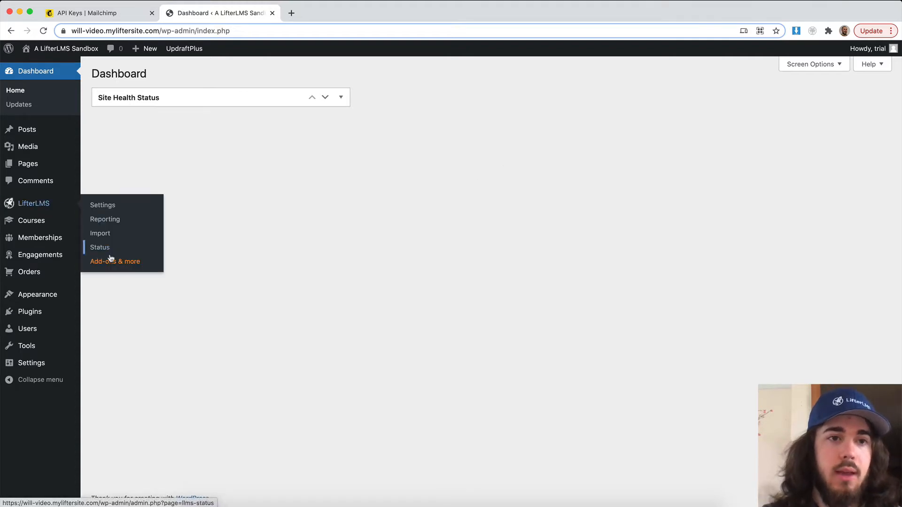
Review the installed plugins list, then head to the LifterLMS Add-ons & more page.
click(114, 261)
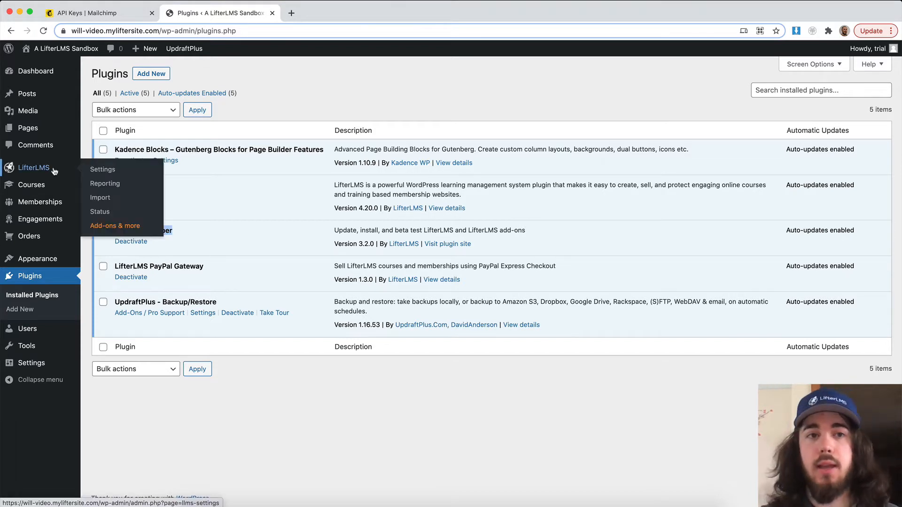
click(114, 226)
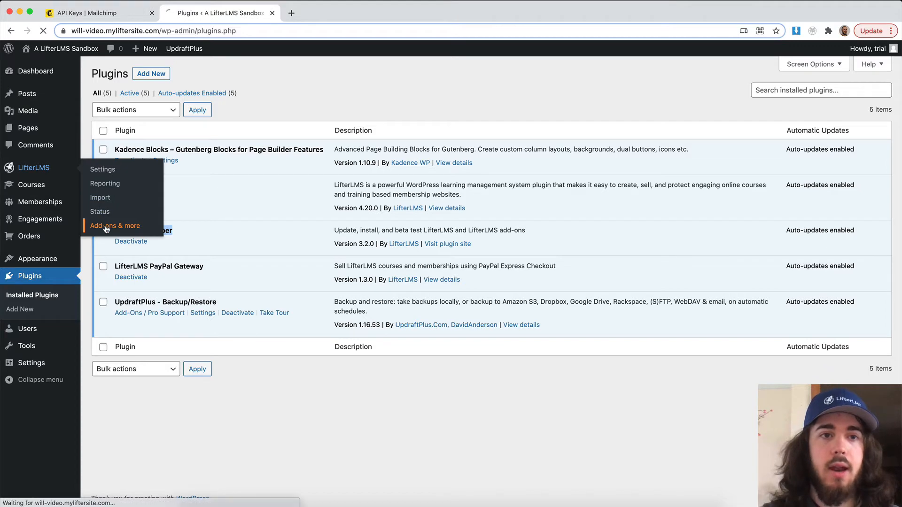
Install the MailChimp Extension from the LifterLMS add-ons page.
click(114, 225)
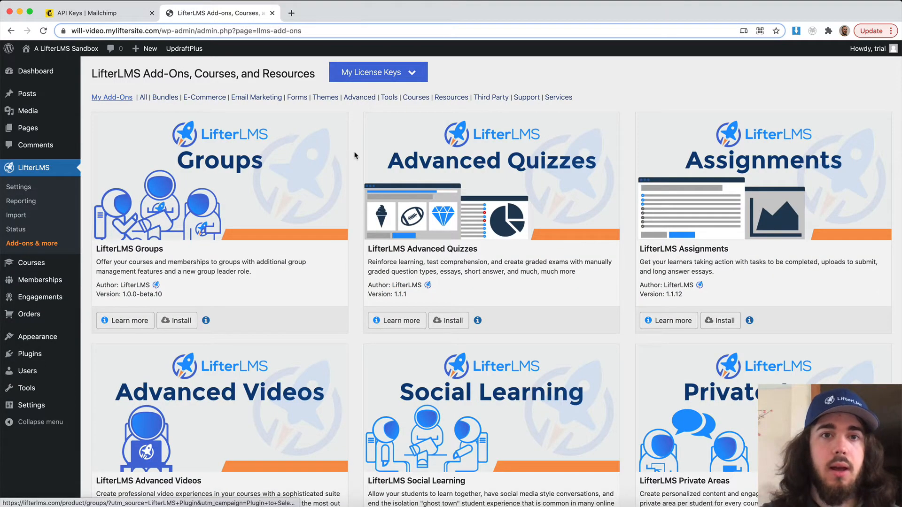
scroll(down, 3)
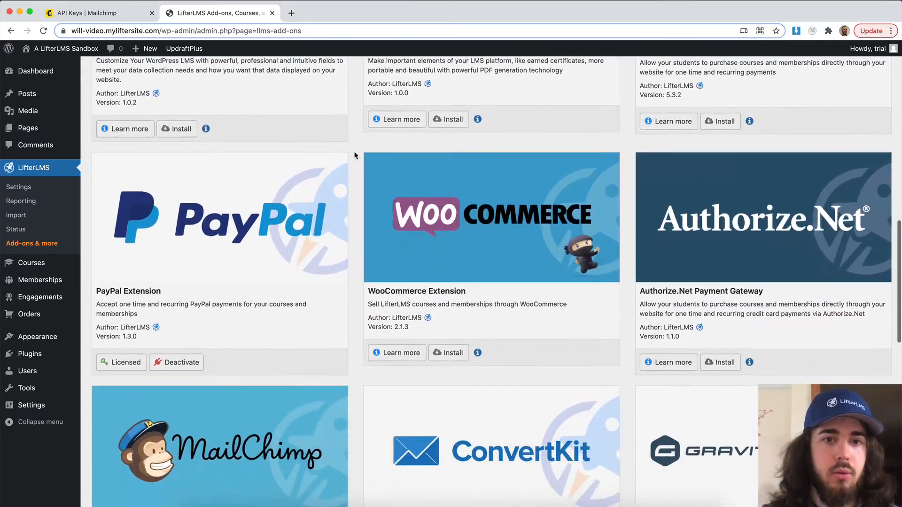
scroll(down, 3)
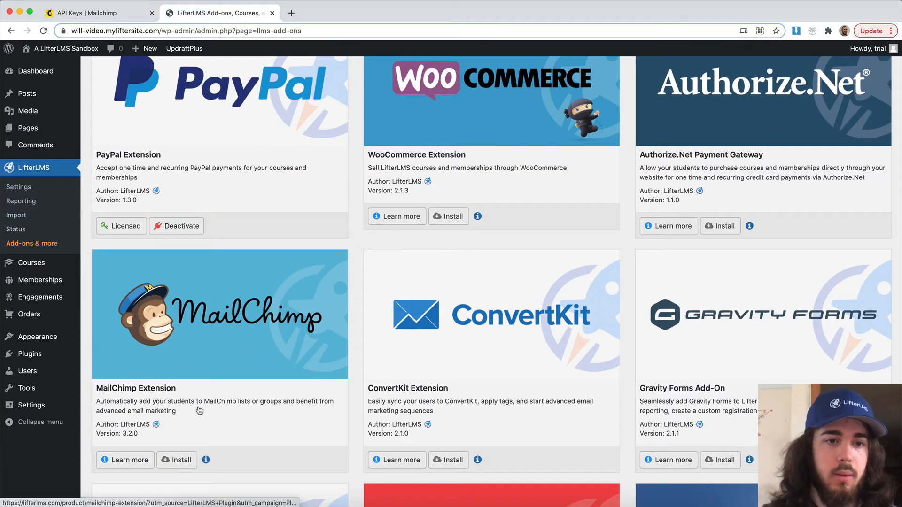
click(165, 459)
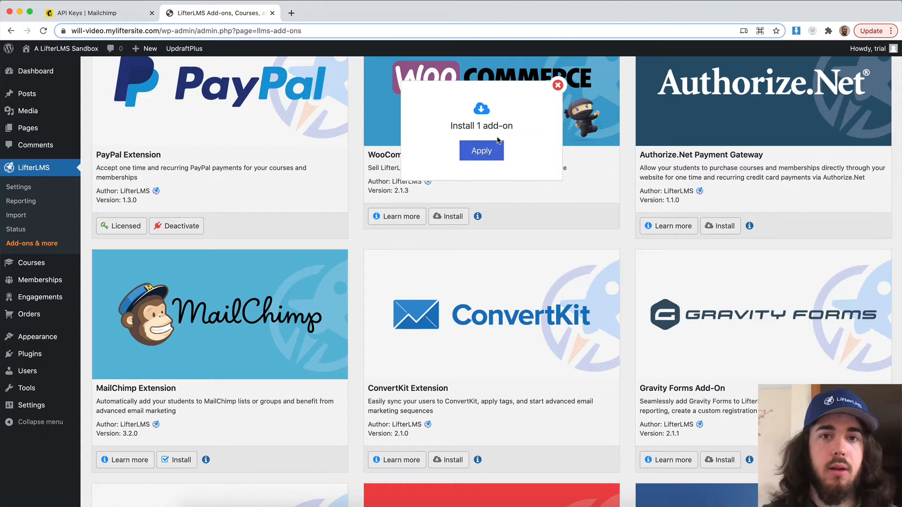
click(481, 150)
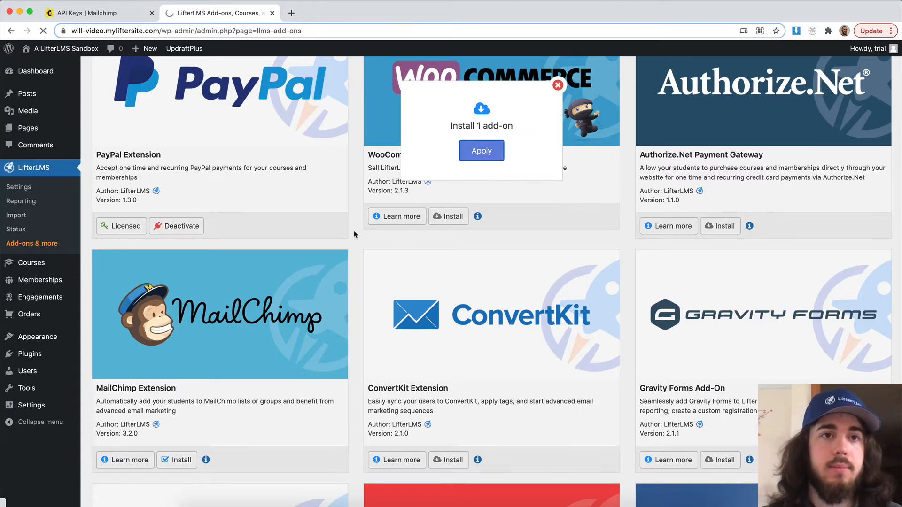
click(481, 150)
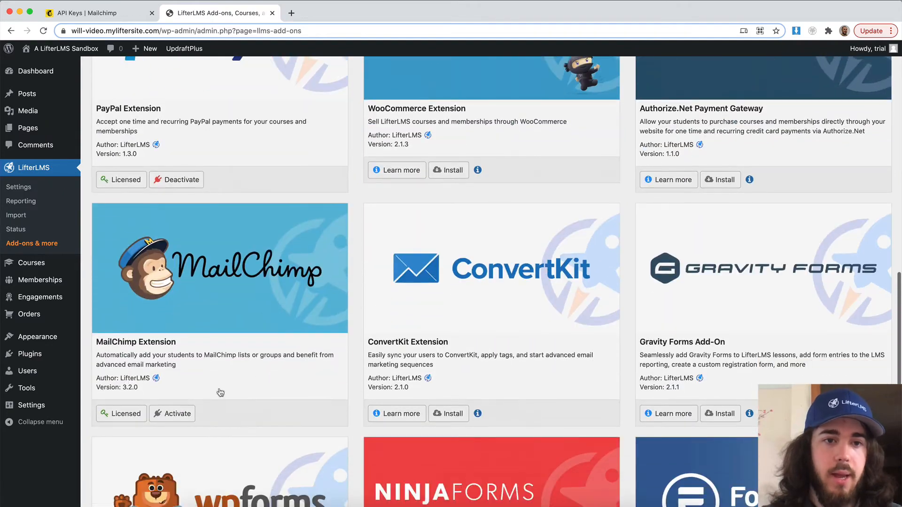
Activate the newly installed MailChimp Extension add-on.
click(177, 414)
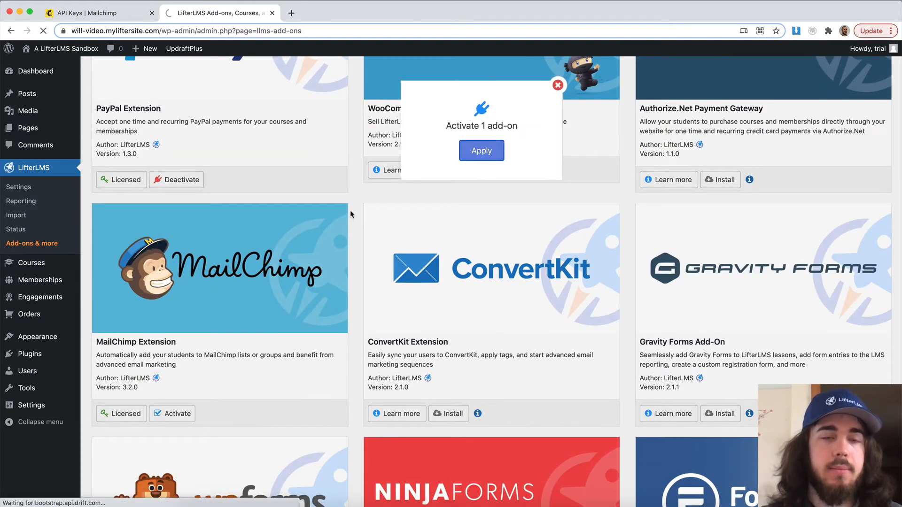
click(481, 150)
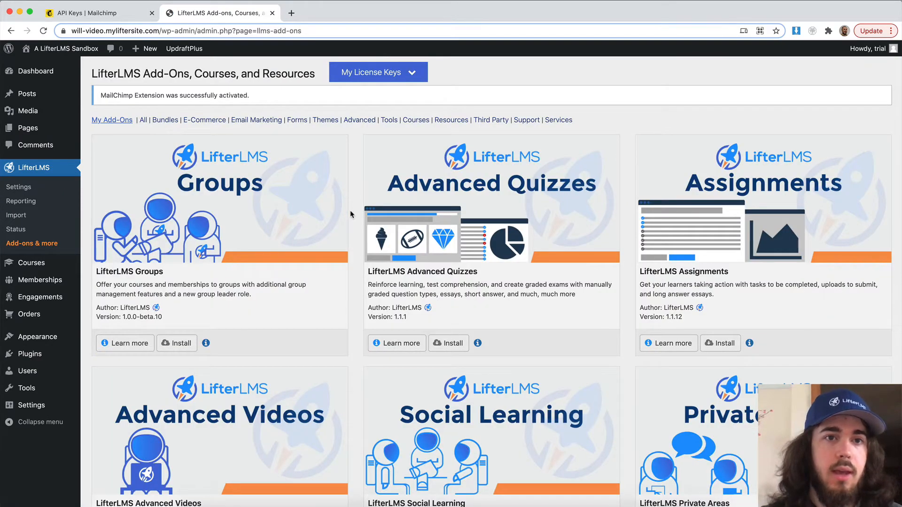
mouse_move(193, 197)
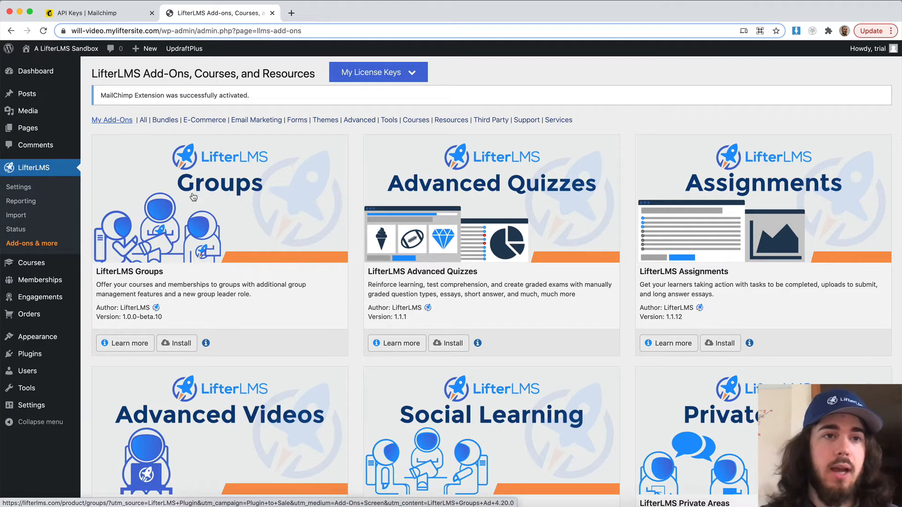
Enable the LifterLMS MailChimp integration under Settings > Integrations and save changes.
click(19, 187)
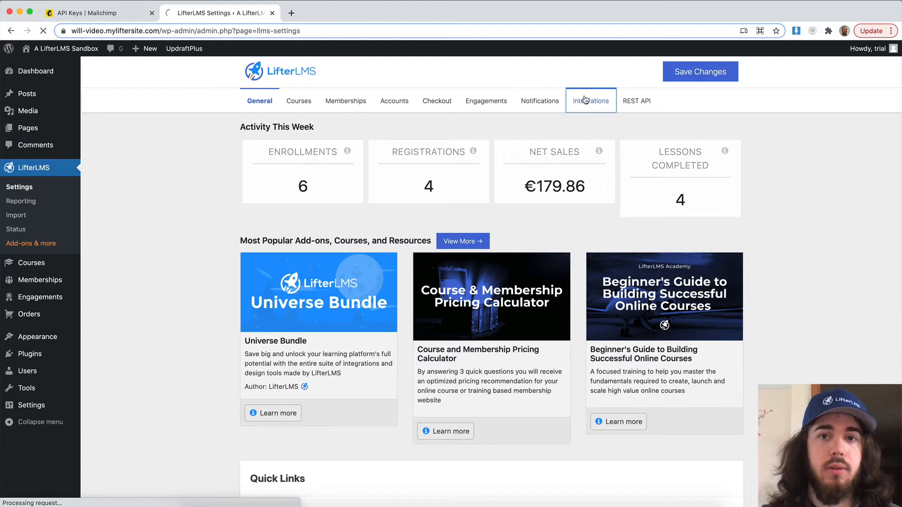
click(590, 100)
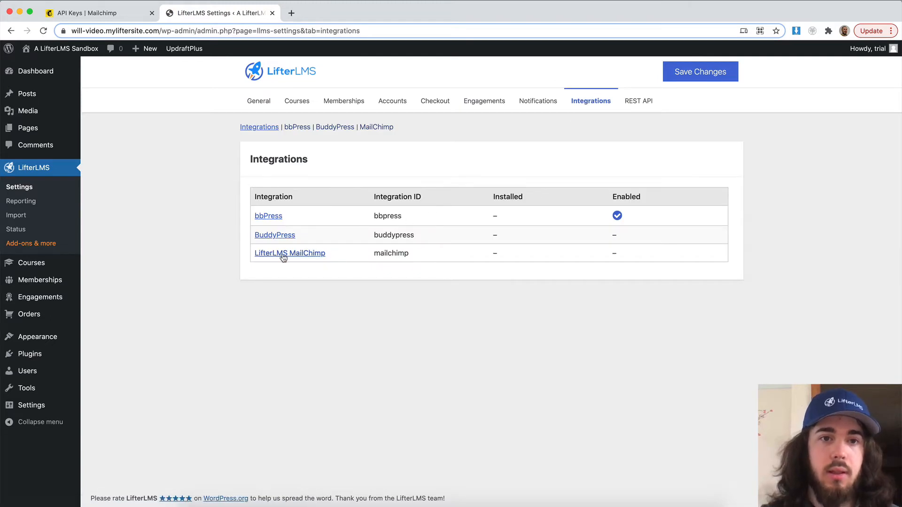
click(289, 253)
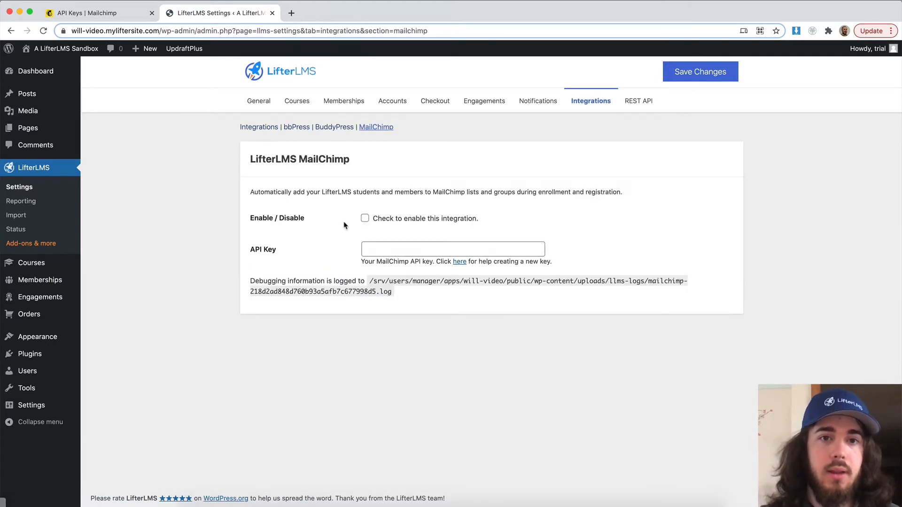
click(364, 218)
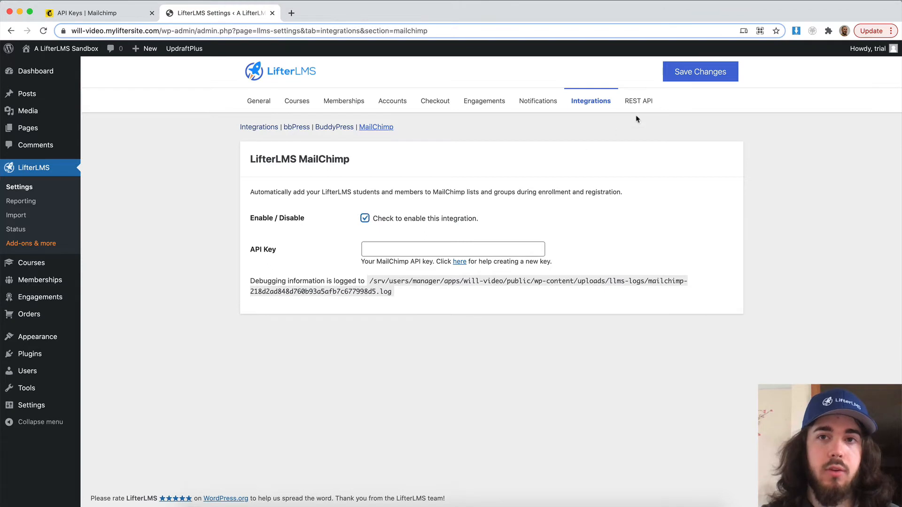
click(699, 72)
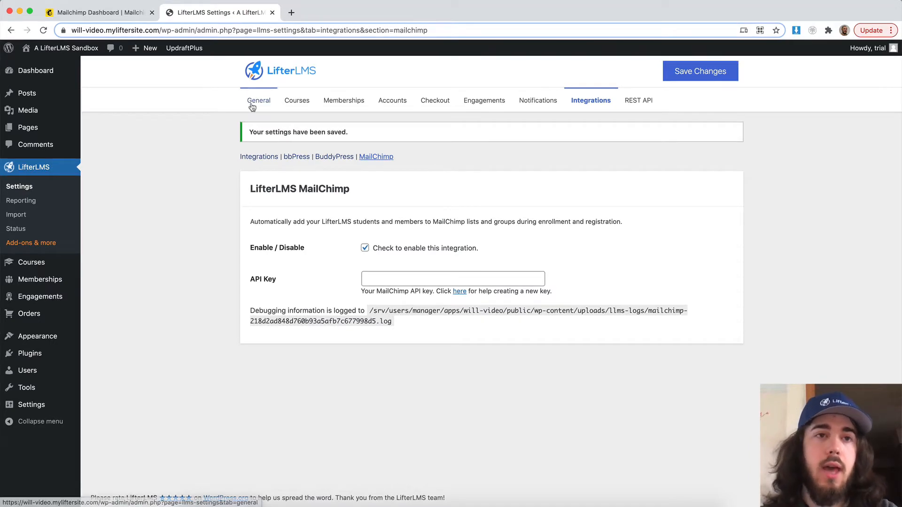
In Mailchimp, reach Profile > Extras > API keys and select the active API key for copying.
click(98, 13)
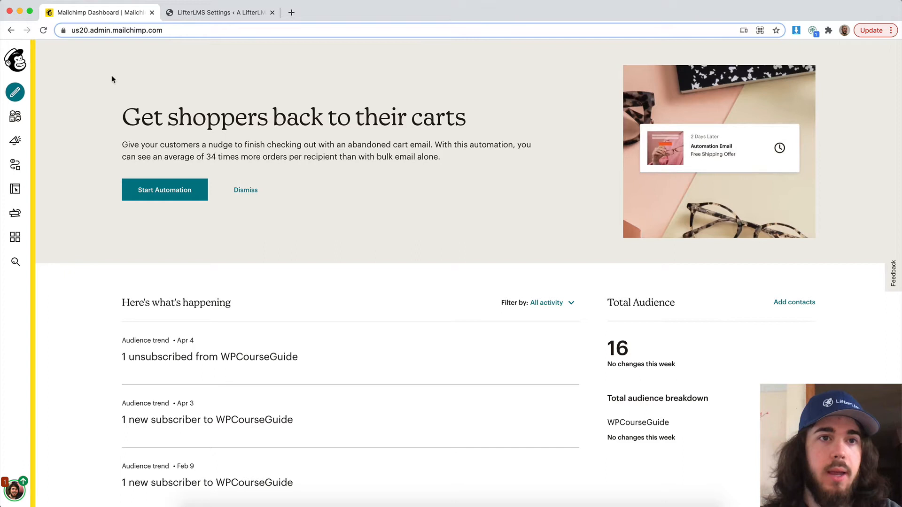
mouse_move(90, 288)
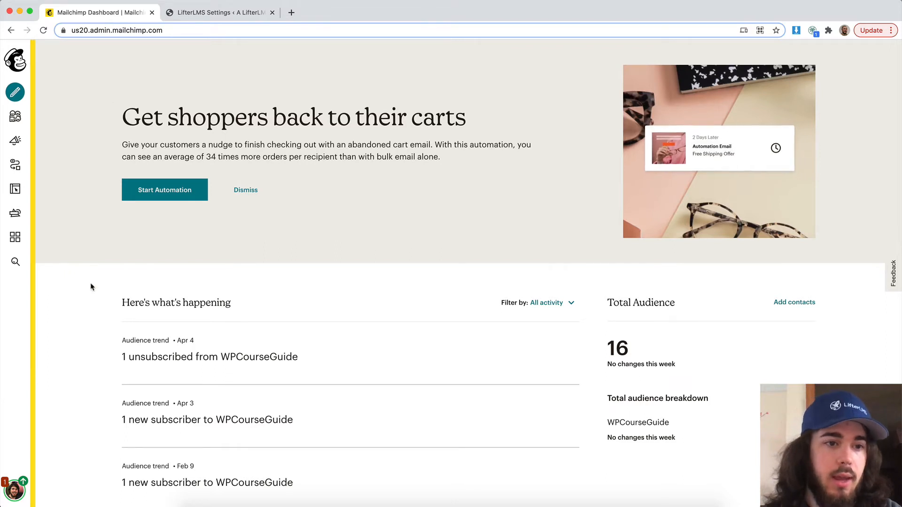
click(14, 488)
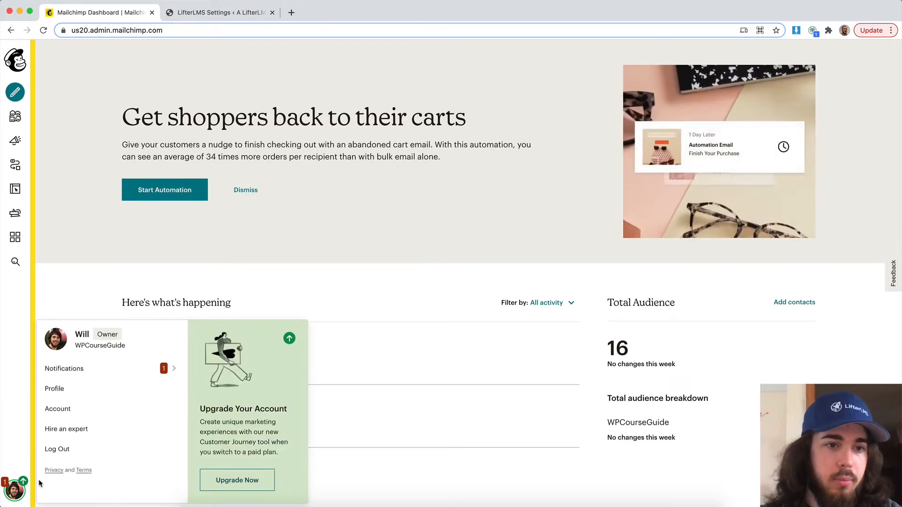
mouse_move(55, 388)
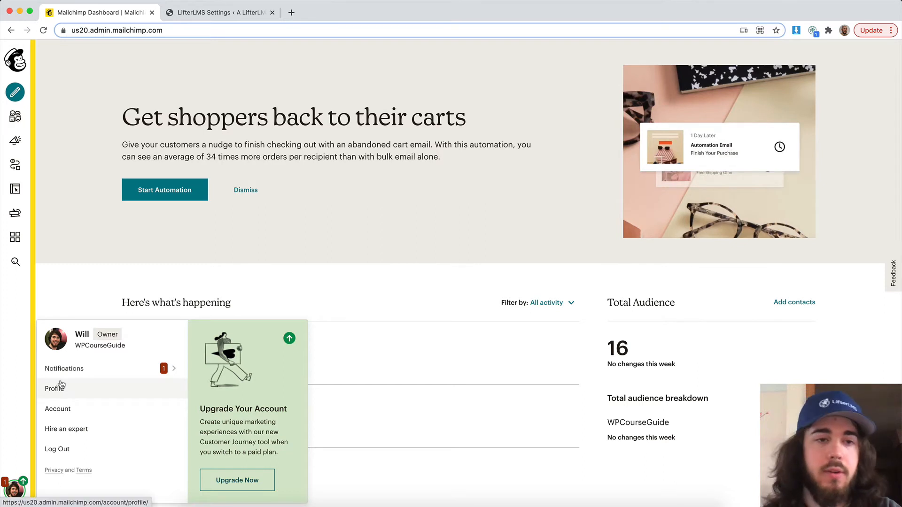
click(53, 388)
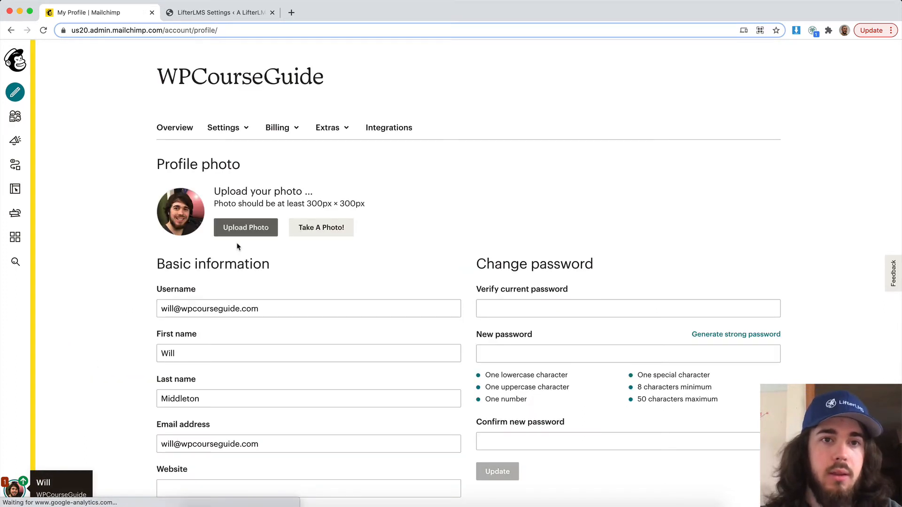
click(327, 127)
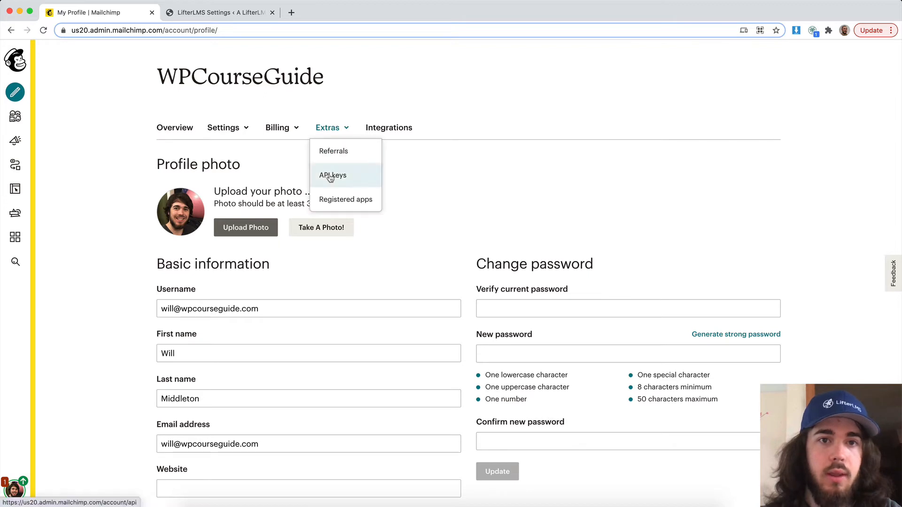
click(333, 175)
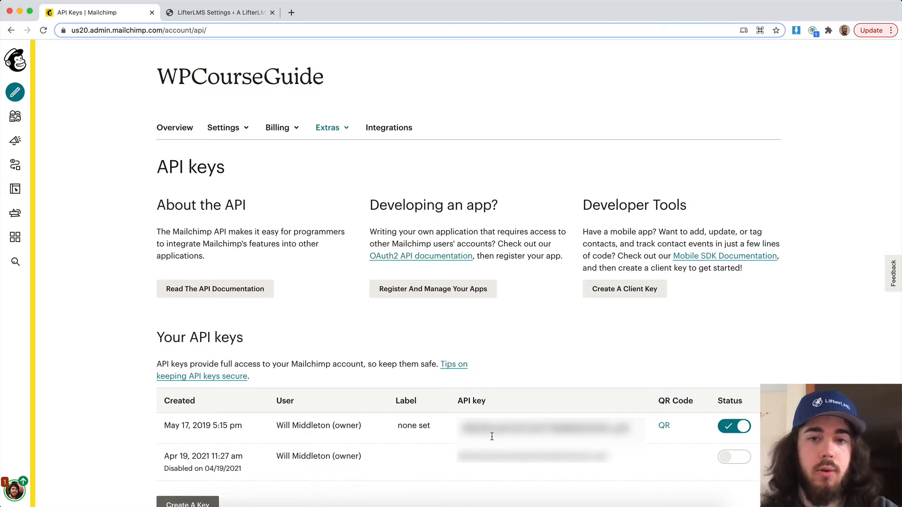
double_click(550, 429)
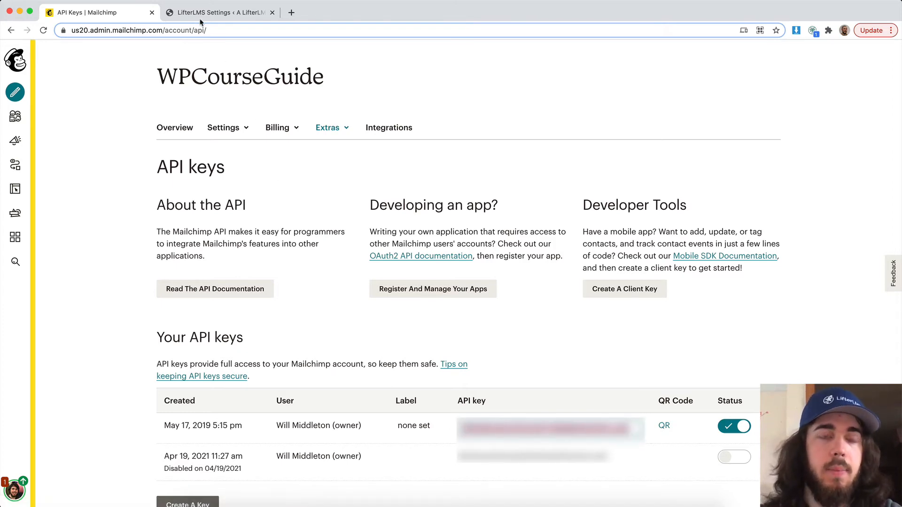
Paste the Mailchimp API key into the LifterLMS integration settings and save changes.
click(218, 12)
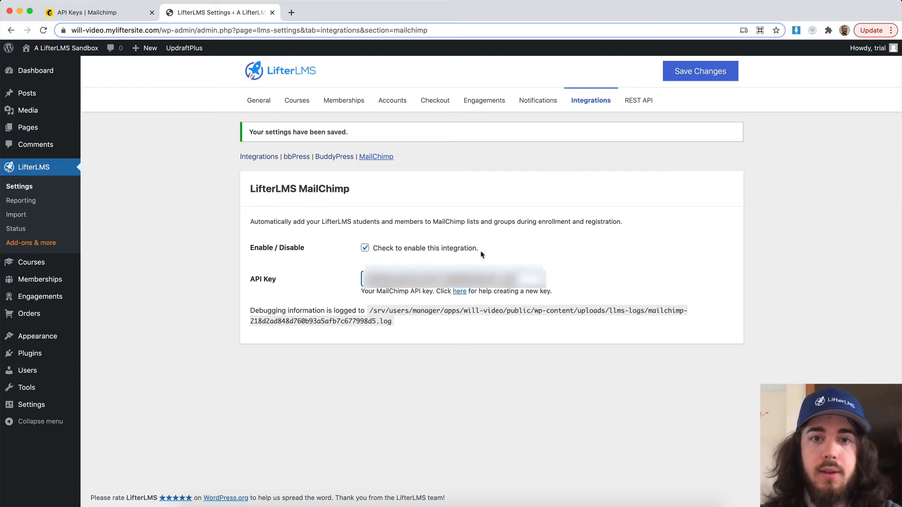
click(698, 71)
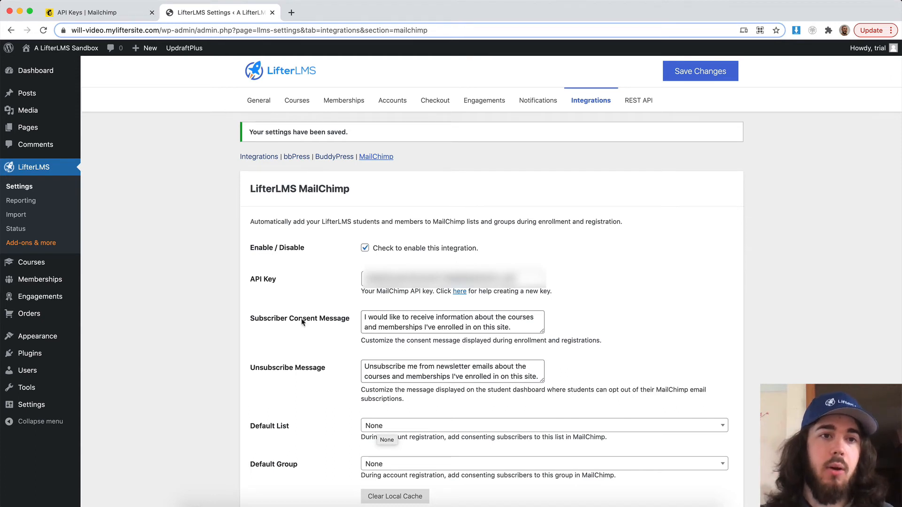
mouse_move(33, 263)
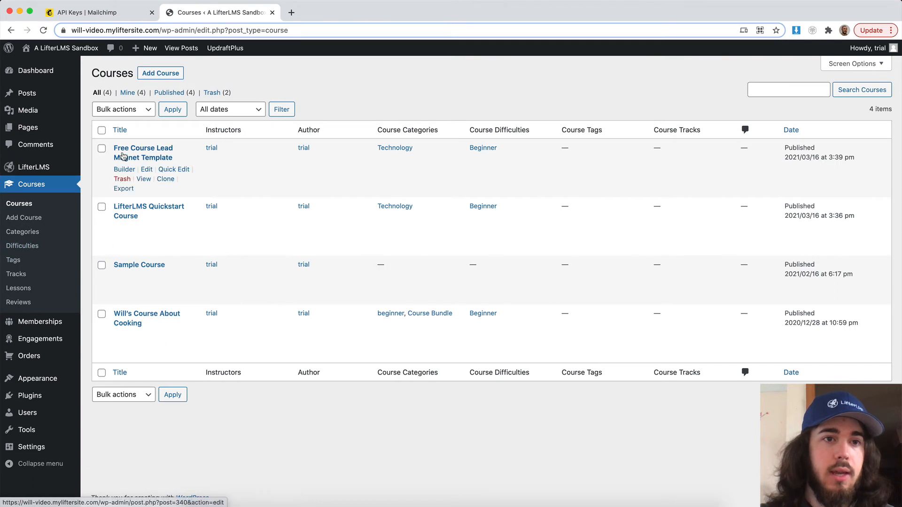
Edit the Free Course Lead Magnet Template and choose WPCourseGuide as its MailChimp new enrollment list.
click(143, 152)
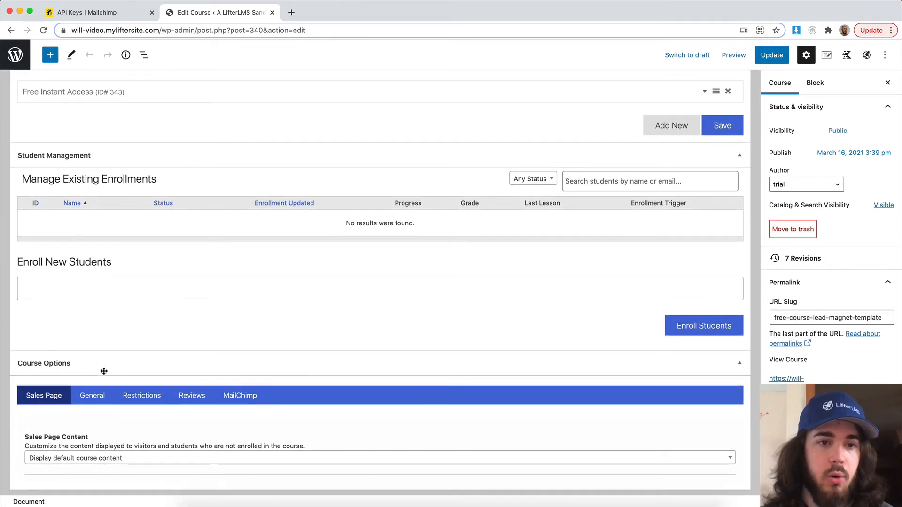
click(239, 395)
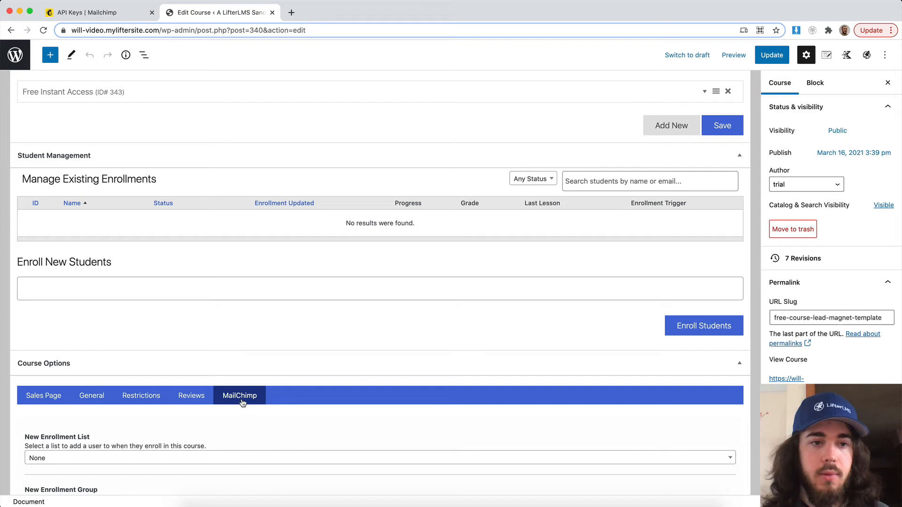
scroll(down, 3)
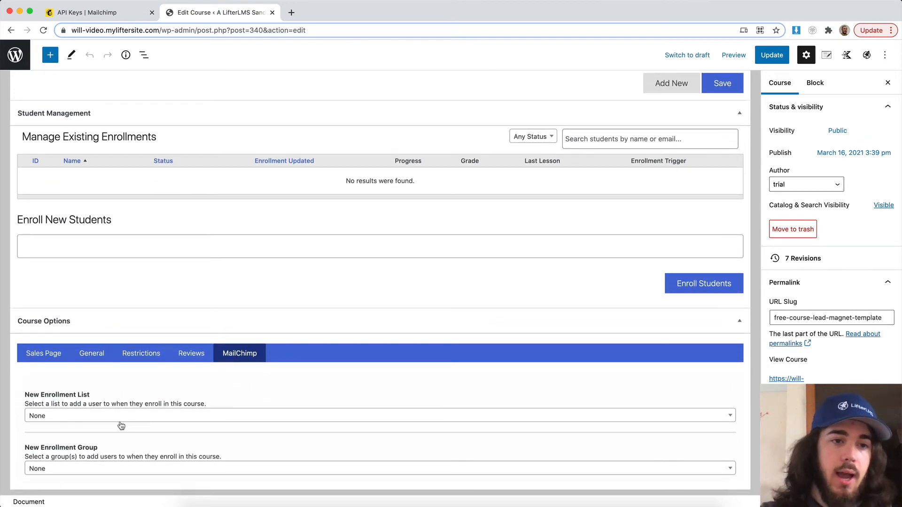
click(379, 415)
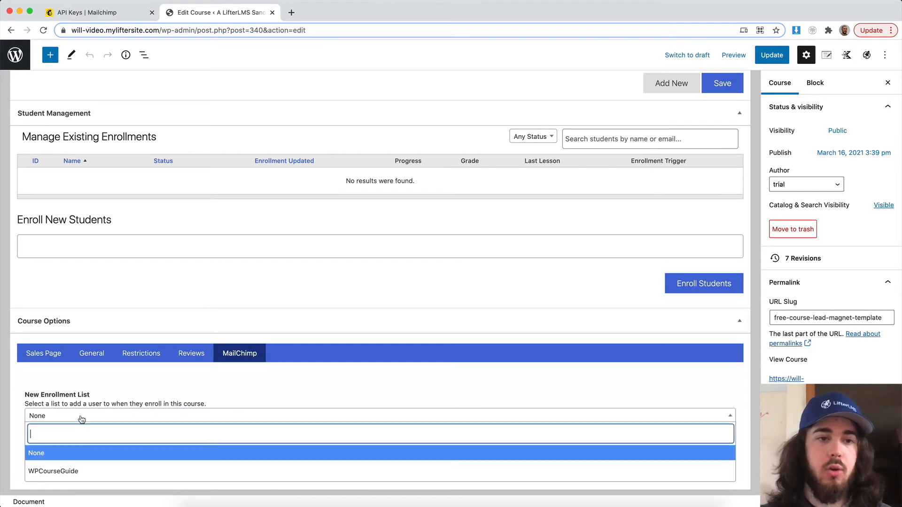
mouse_move(52, 470)
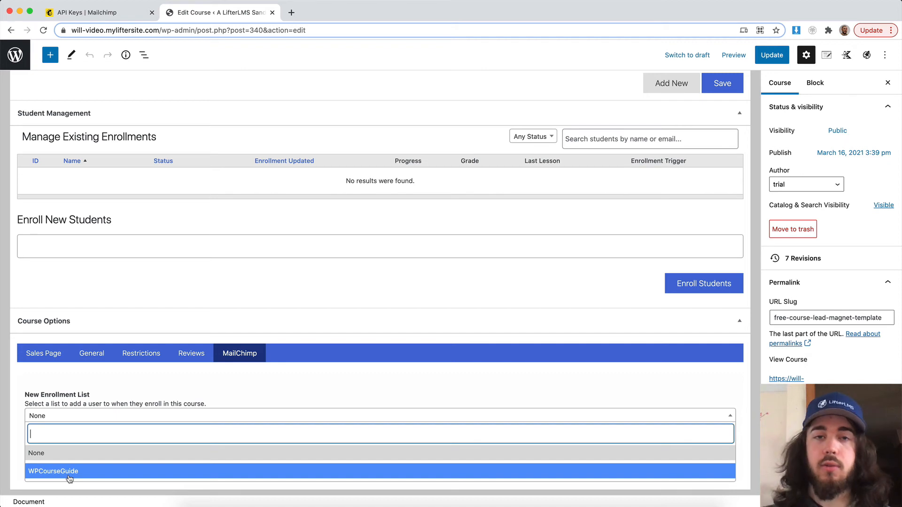
click(53, 471)
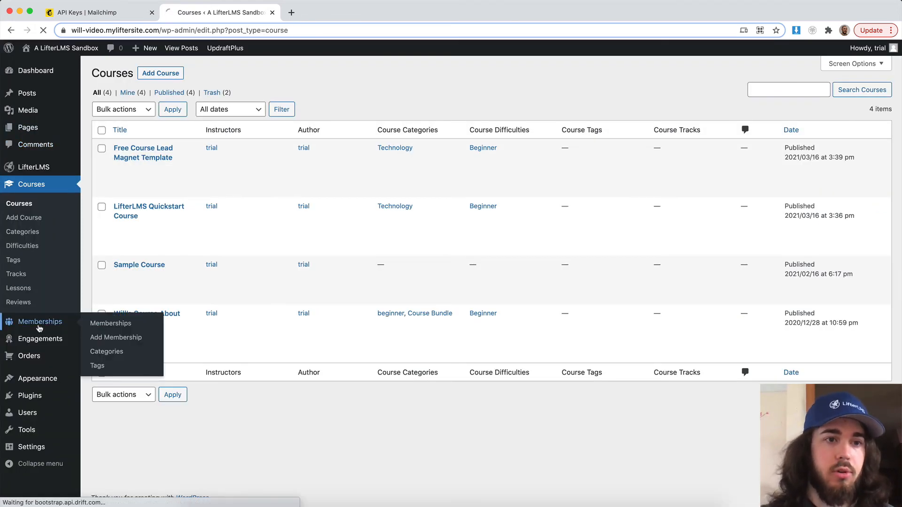
Edit the Access to the platform membership and show its MailChimp enrollment list and group settings.
click(111, 322)
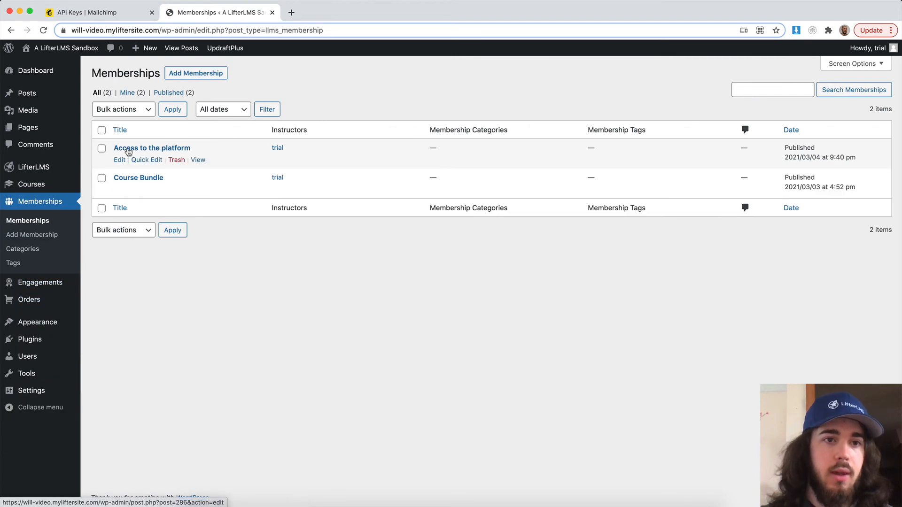
click(151, 147)
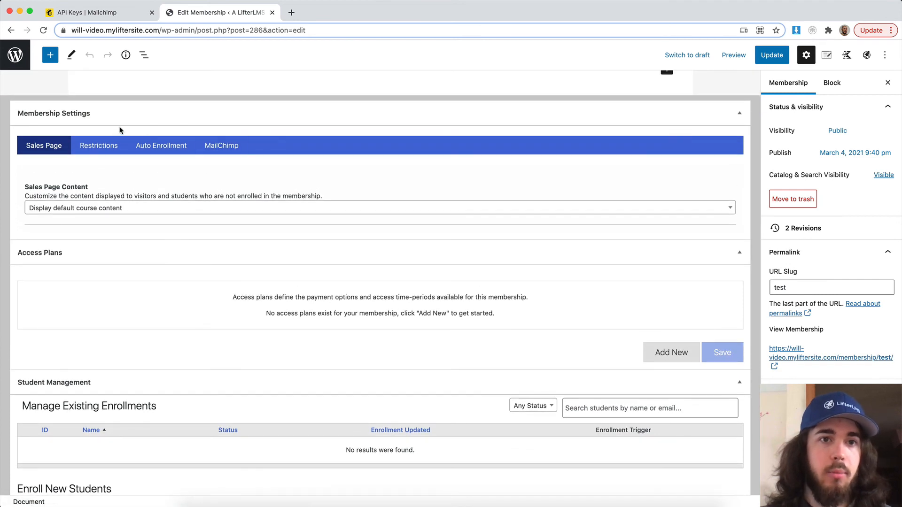
click(221, 145)
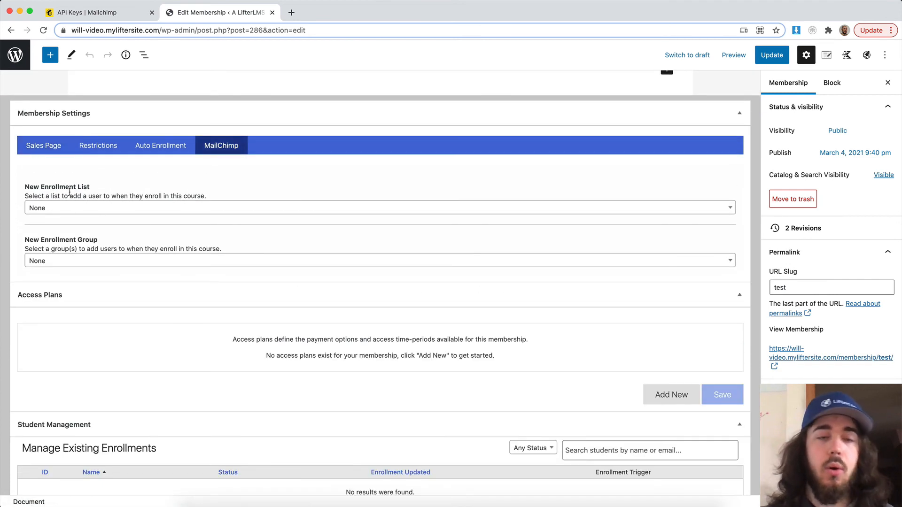